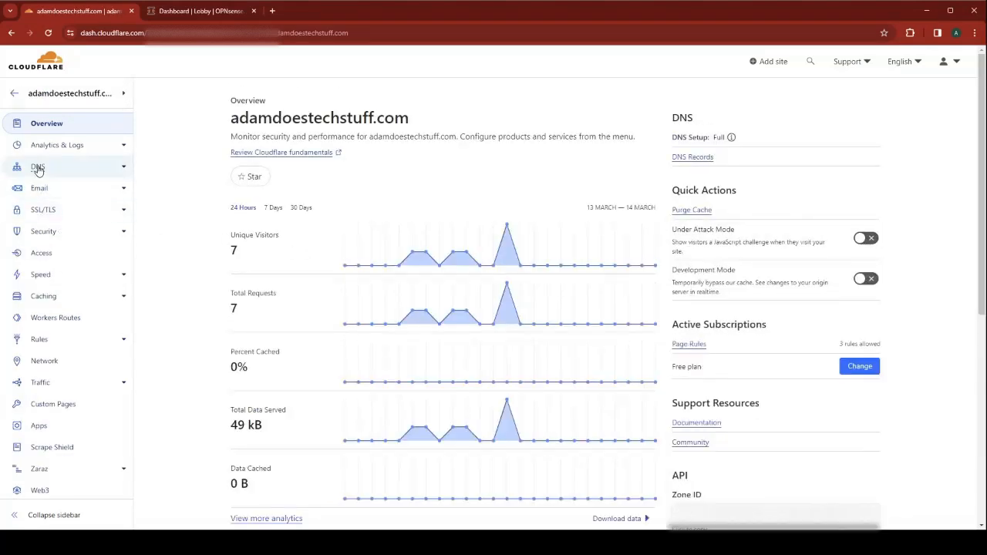
- Add an A record named @ pointing to 10.0.0.1, DNS only, and save it
{"action": "left_click", "coordinate": [37, 166]}
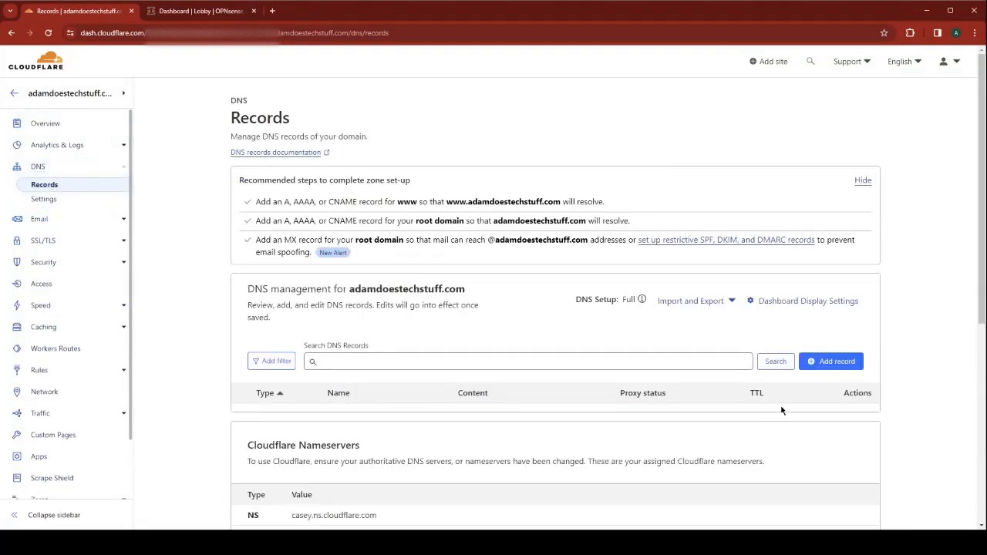
{"action": "left_click", "coordinate": [831, 361]}
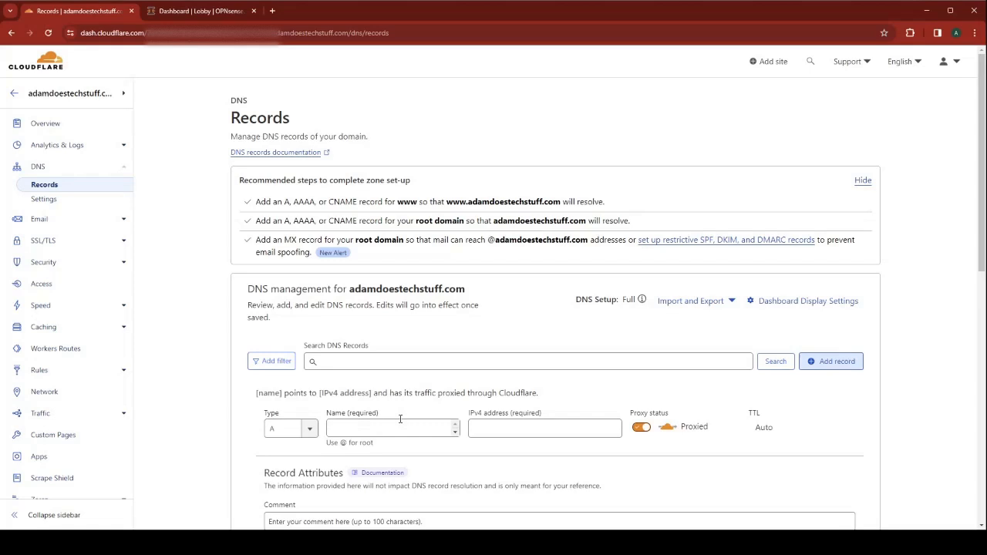
{"action": "type", "text": "@"}
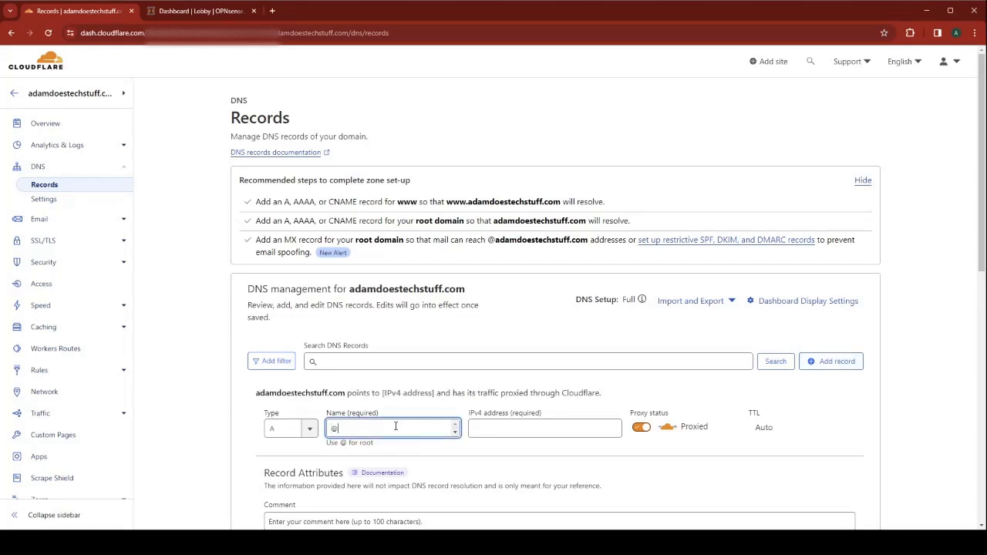
{"action": "left_click", "coordinate": [545, 428]}
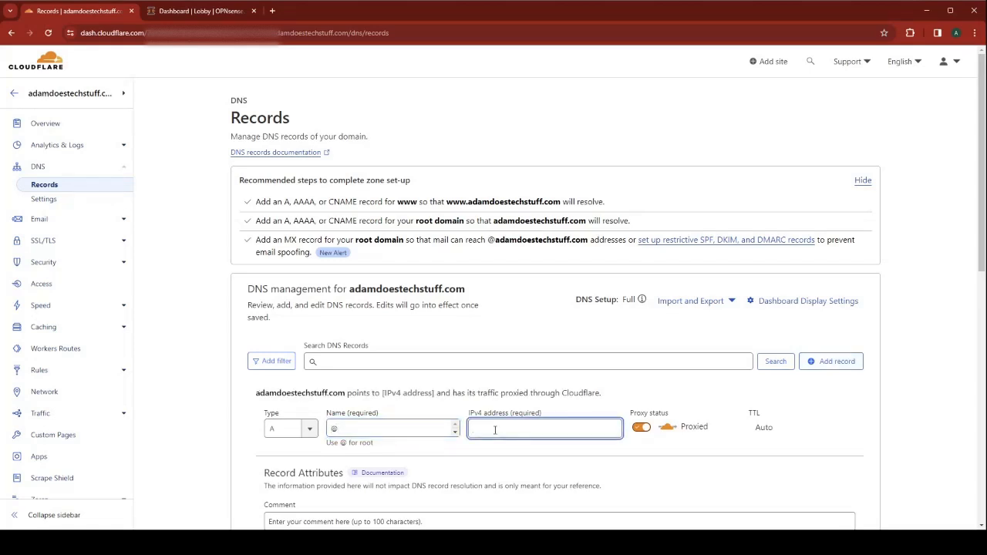
{"action": "type", "text": "10.0.0.1"}
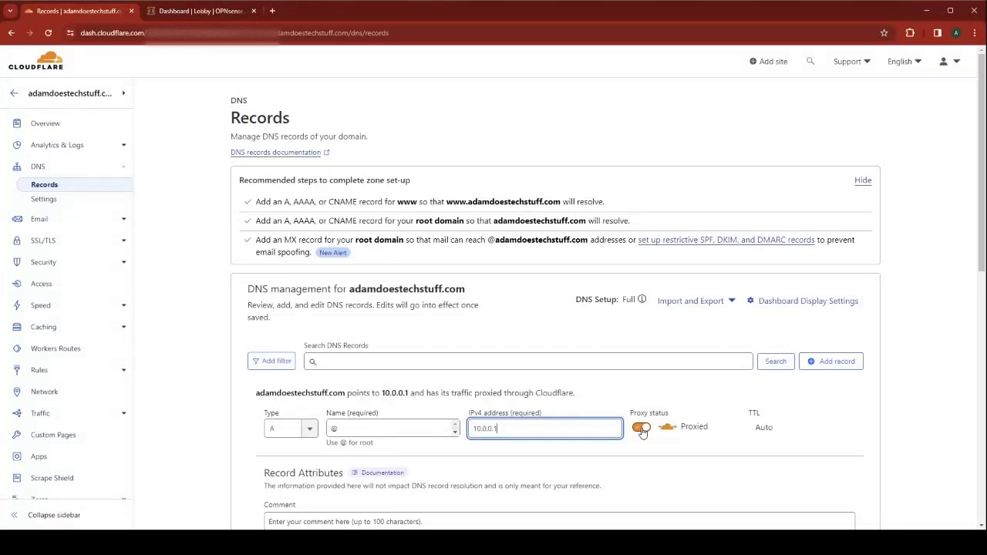
{"action": "left_click", "coordinate": [642, 427]}
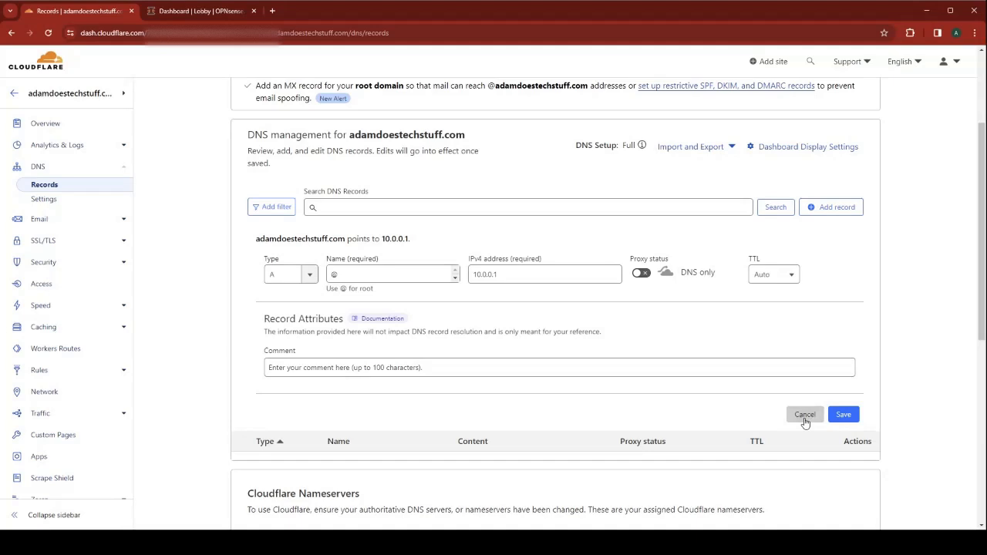
{"action": "left_click", "coordinate": [843, 414]}
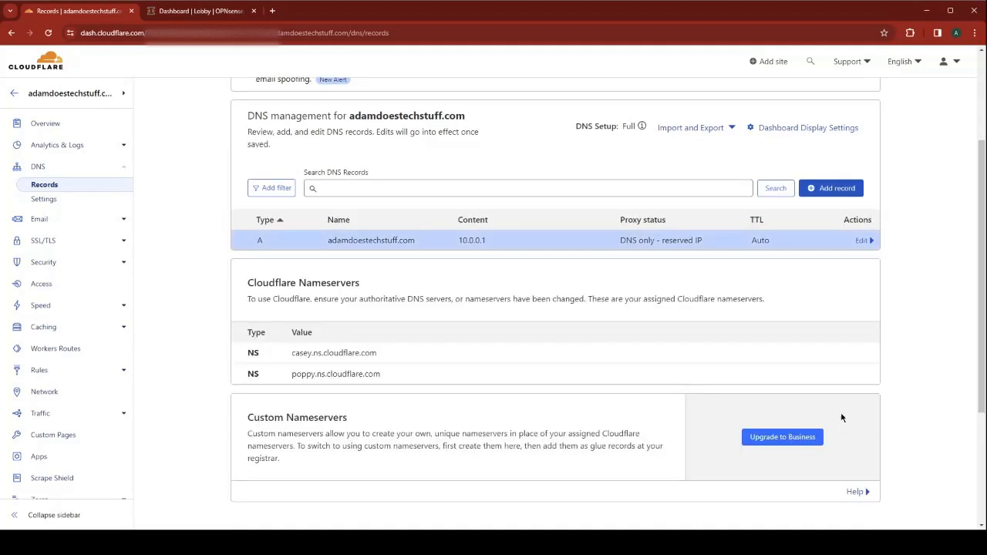
{"action": "mouse_move", "coordinate": [532, 290]}
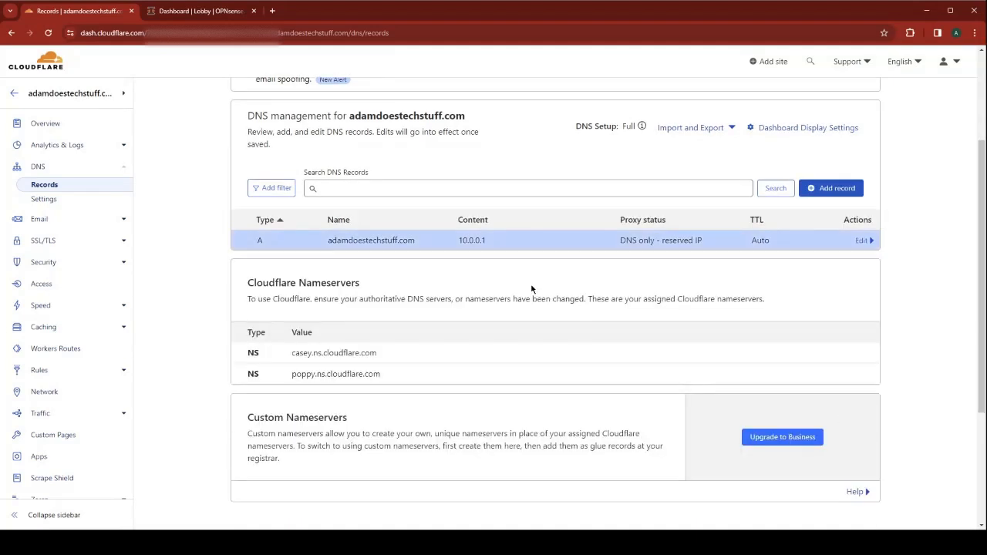
{"action": "mouse_move", "coordinate": [511, 280]}
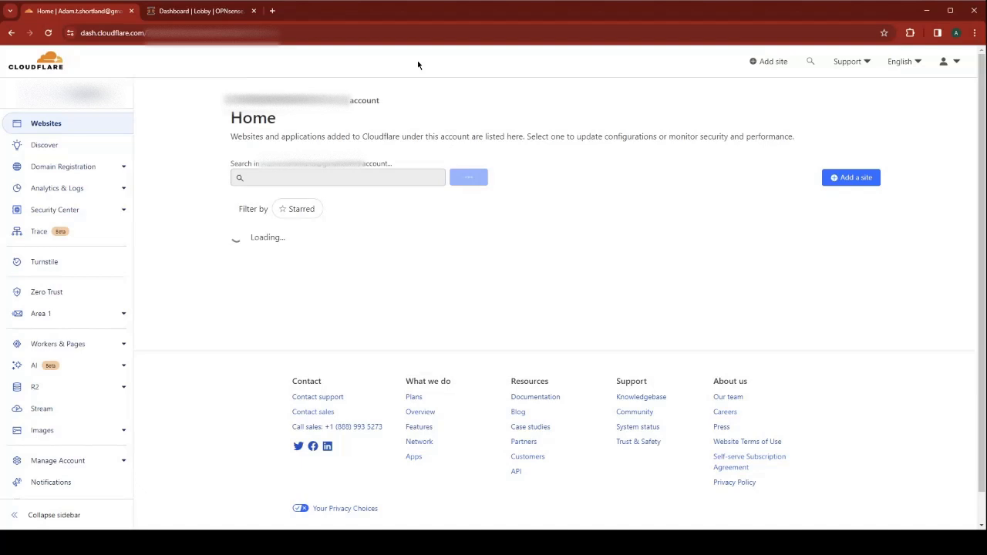
- Open My Profile from the user menu and show the API Tokens page
{"action": "left_click", "coordinate": [948, 61]}
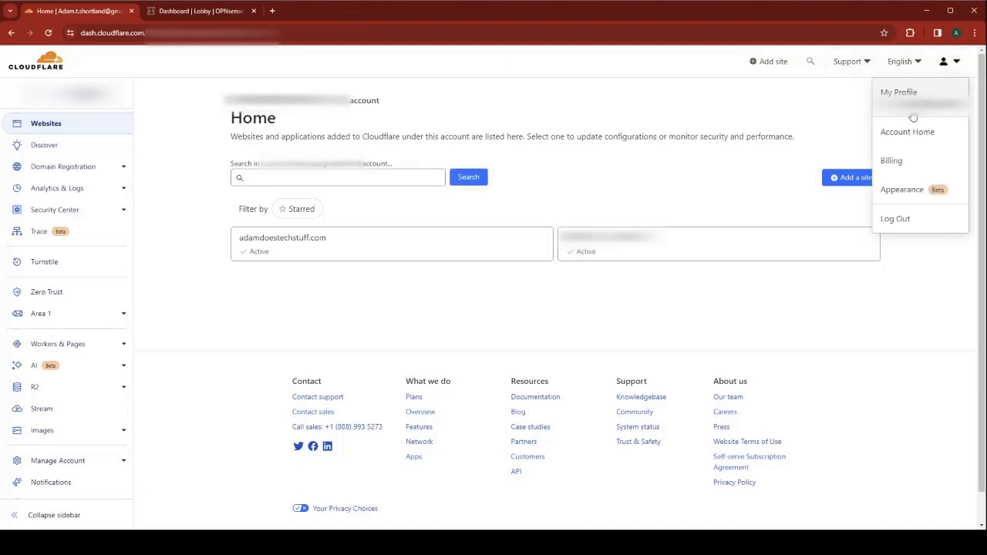
{"action": "left_click", "coordinate": [906, 93]}
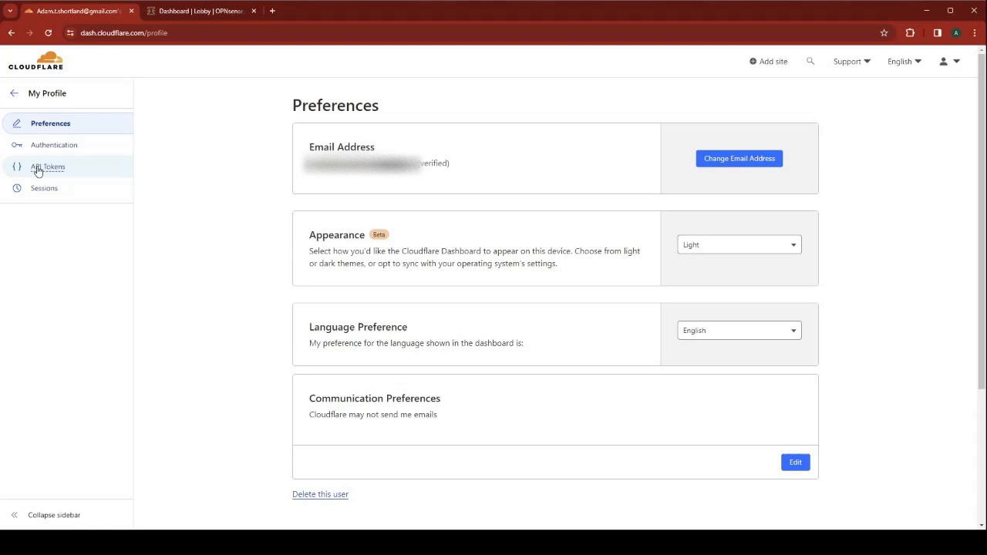
{"action": "left_click", "coordinate": [47, 167]}
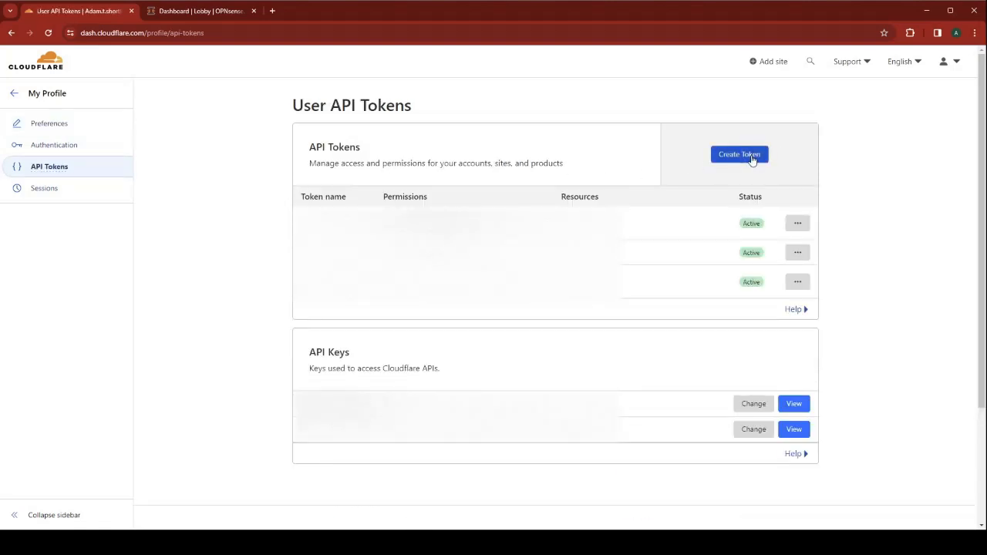
- Create an Edit zone DNS template token restricted to the domain's zone, renamed, and confirm creation
{"action": "left_click", "coordinate": [739, 154]}
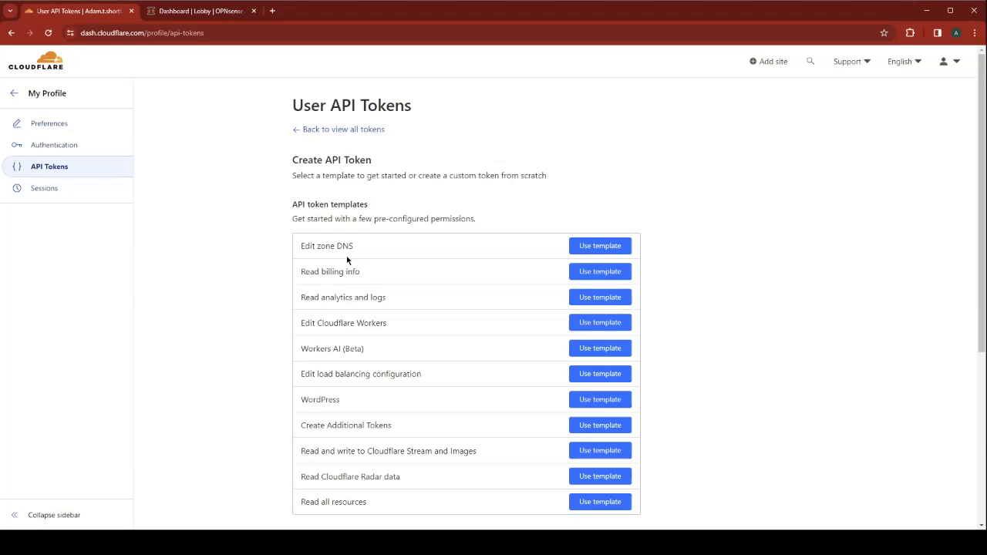
{"action": "mouse_move", "coordinate": [600, 246]}
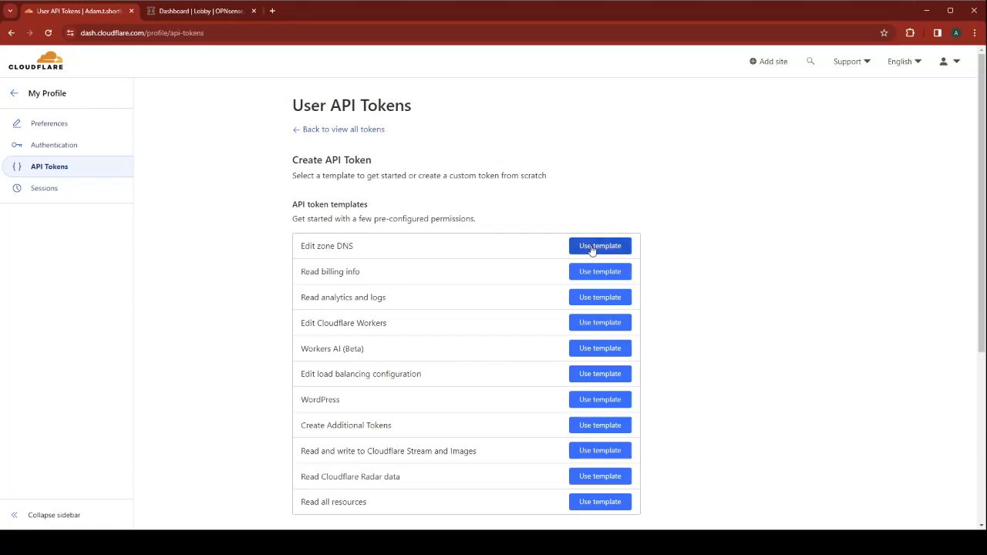
{"action": "left_click", "coordinate": [600, 245]}
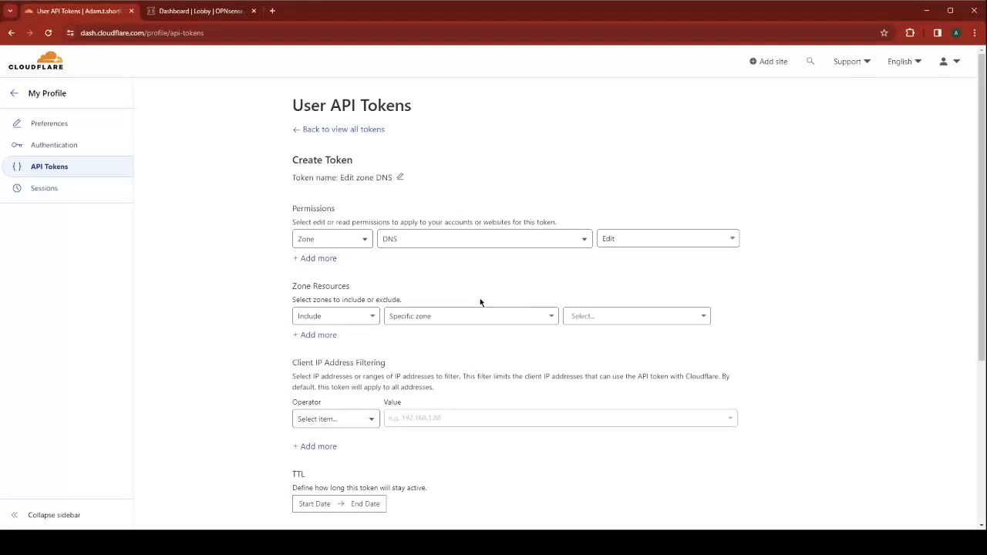
{"action": "left_click", "coordinate": [635, 316]}
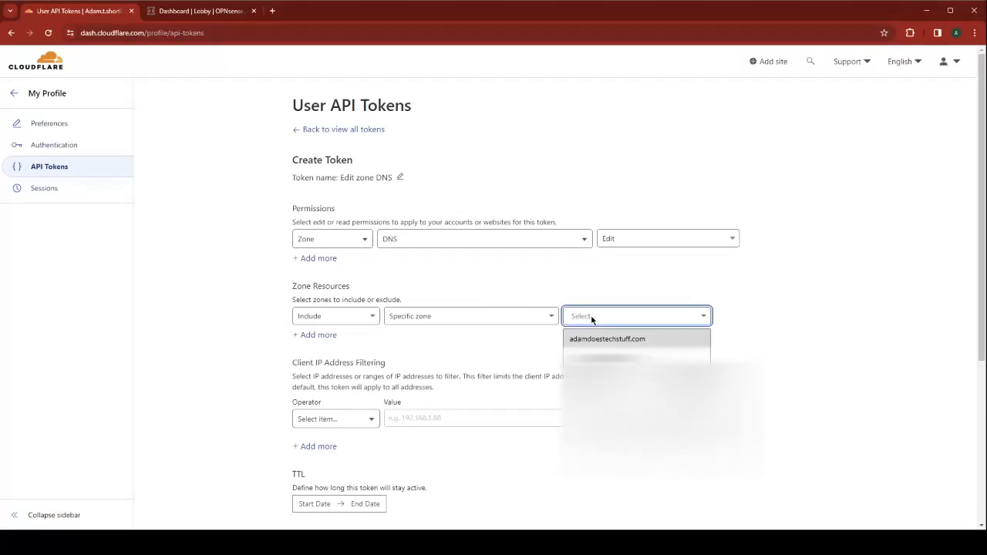
{"action": "left_click", "coordinate": [609, 339]}
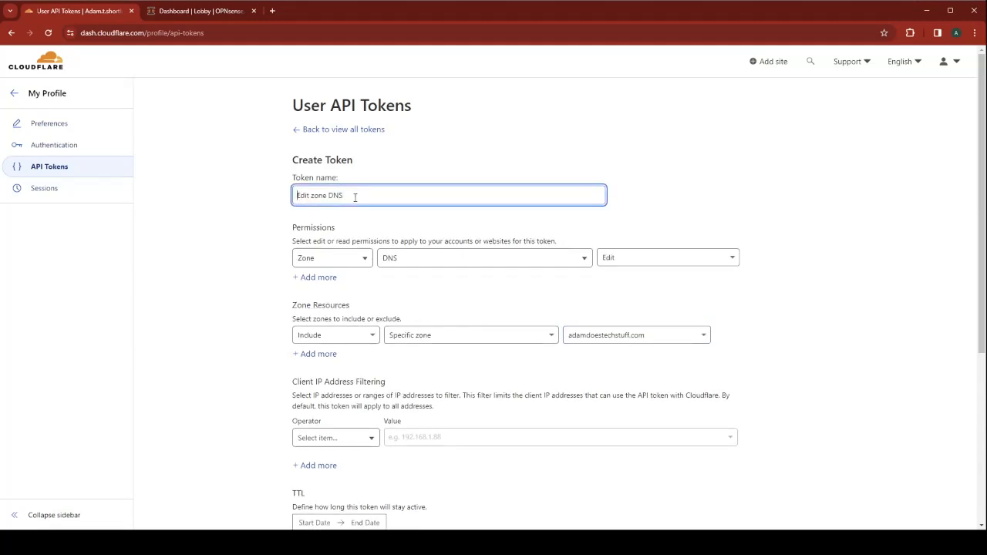
{"action": "type", "text": "AdamDoesTechStuff"}
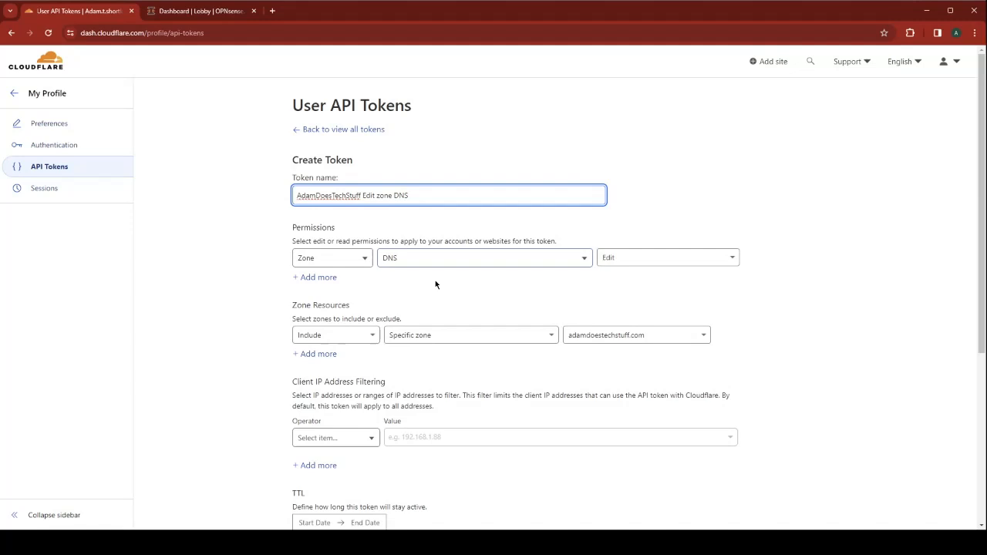
{"action": "scroll", "scroll_direction": "down", "scroll_amount": 3}
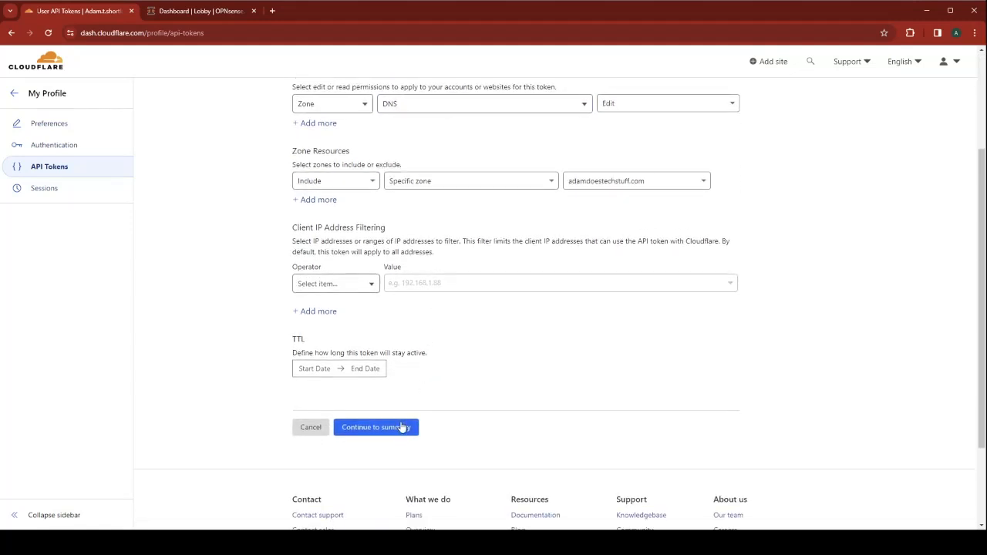
{"action": "left_click", "coordinate": [376, 428]}
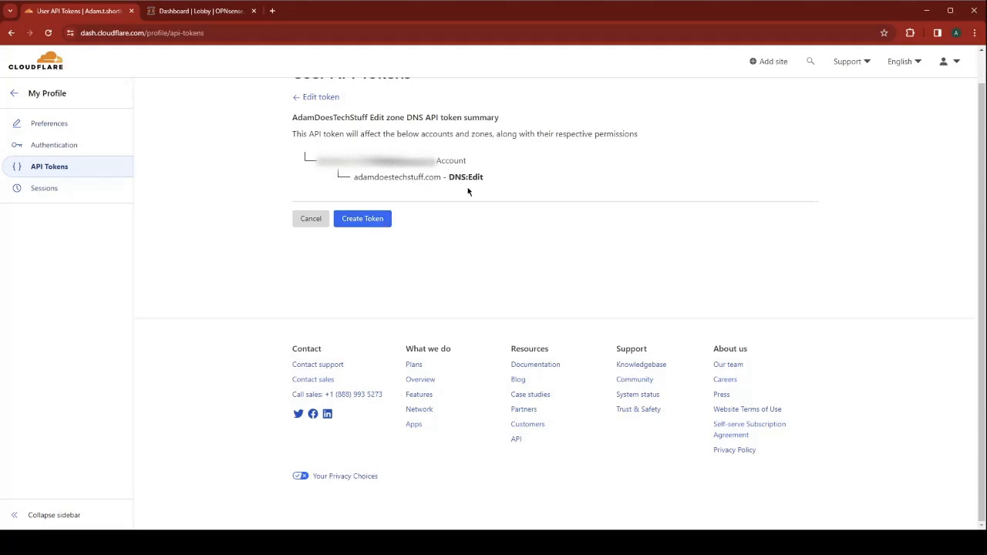
{"action": "left_click", "coordinate": [363, 219]}
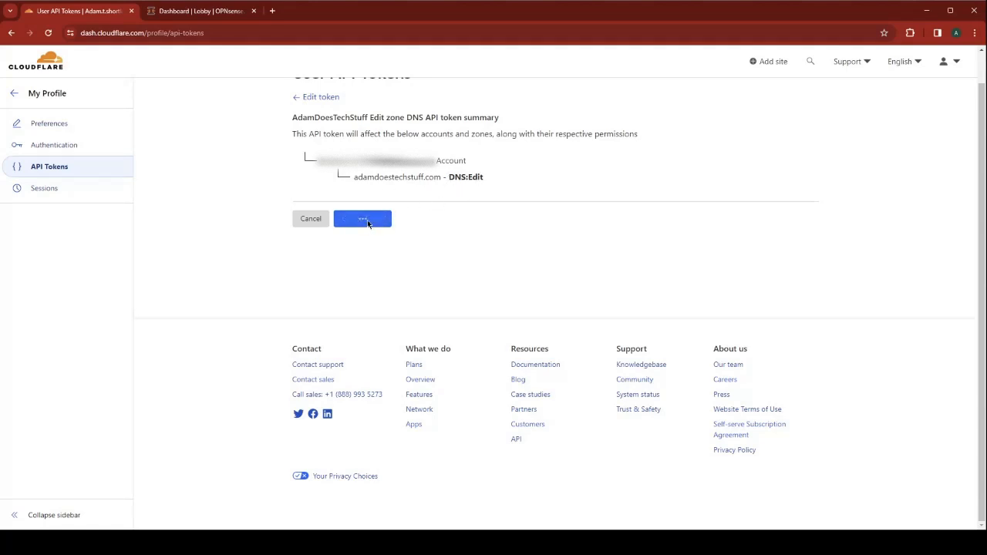
{"action": "left_click", "coordinate": [363, 218]}
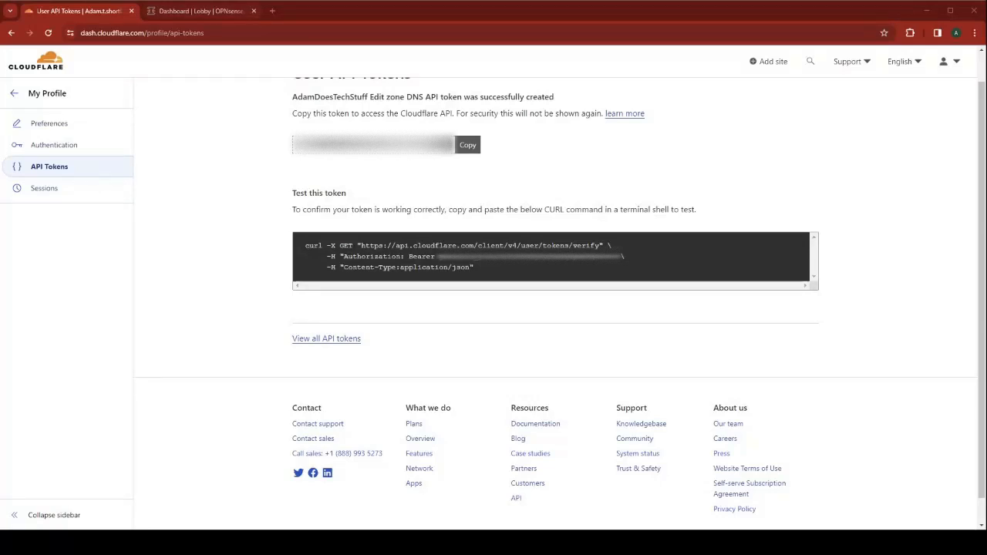
- Switch to OPNsense and go to System > Firmware > Plugins
{"action": "left_click", "coordinate": [209, 11]}
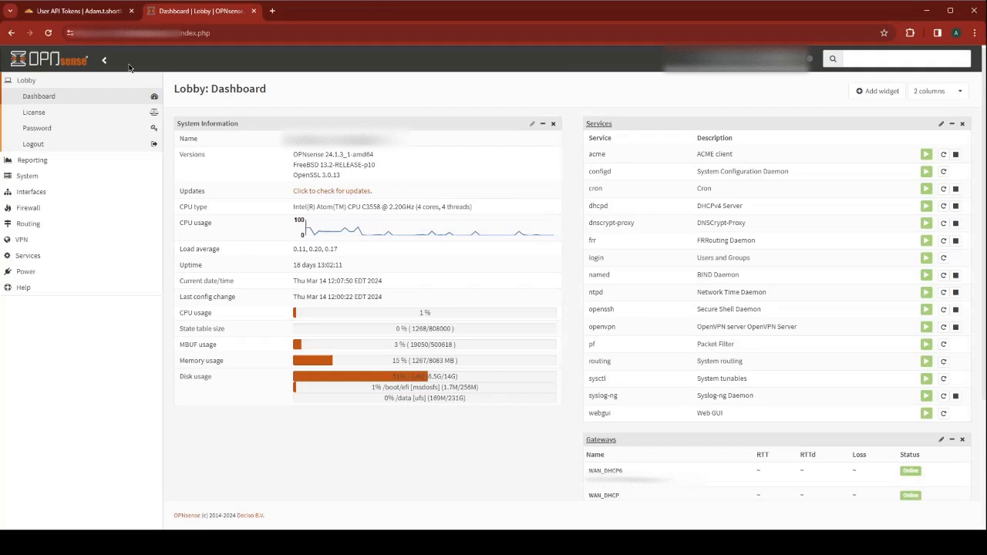
{"action": "mouse_move", "coordinate": [27, 176]}
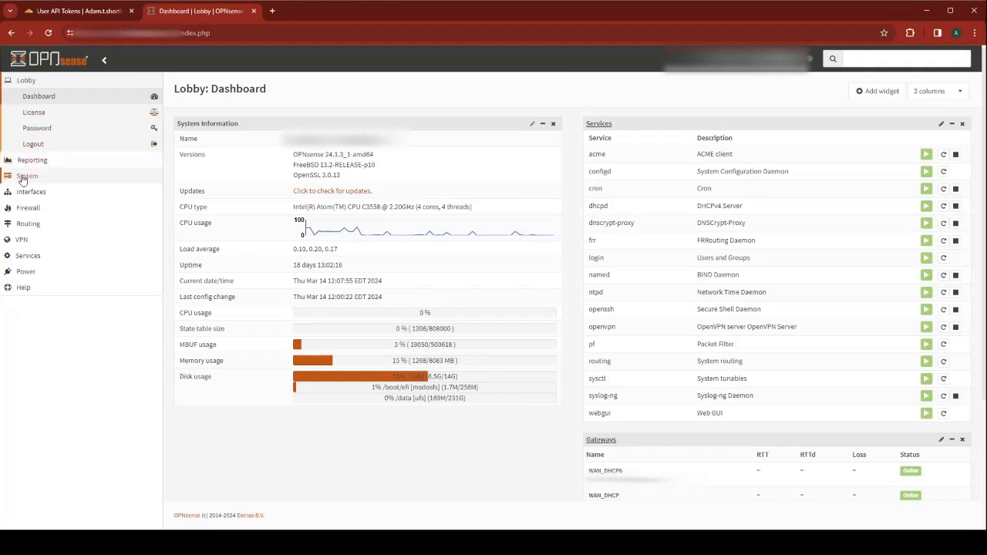
{"action": "left_click", "coordinate": [26, 175]}
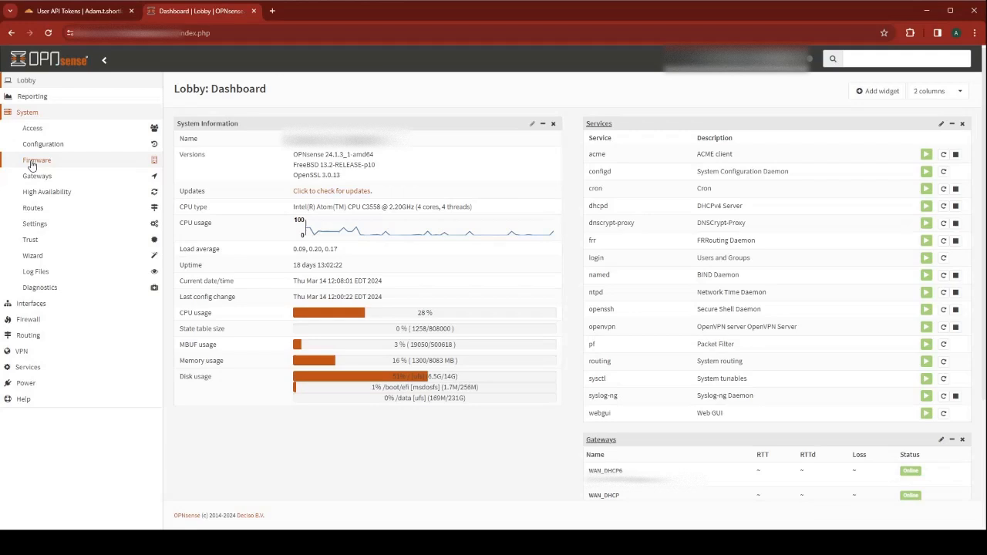
{"action": "left_click", "coordinate": [37, 160]}
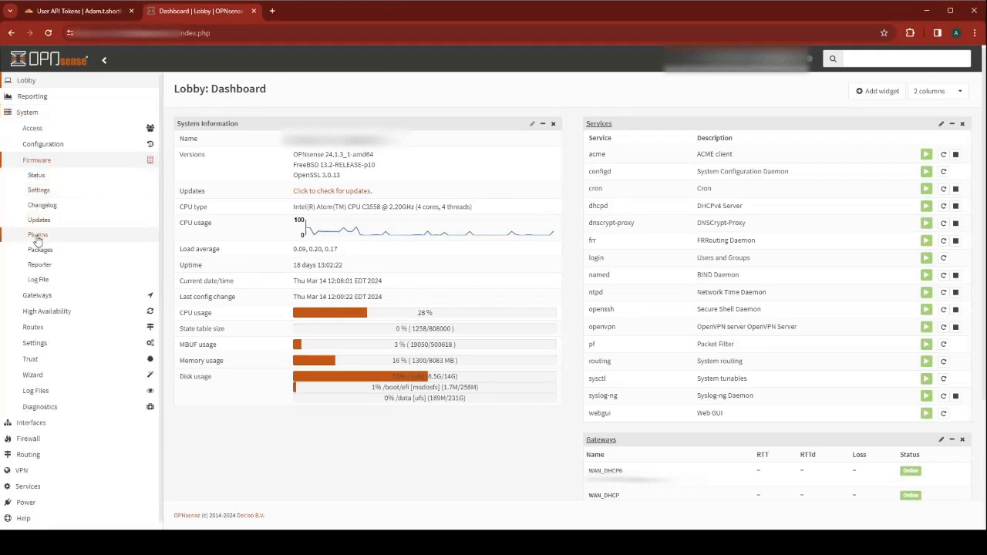
{"action": "left_click", "coordinate": [37, 235]}
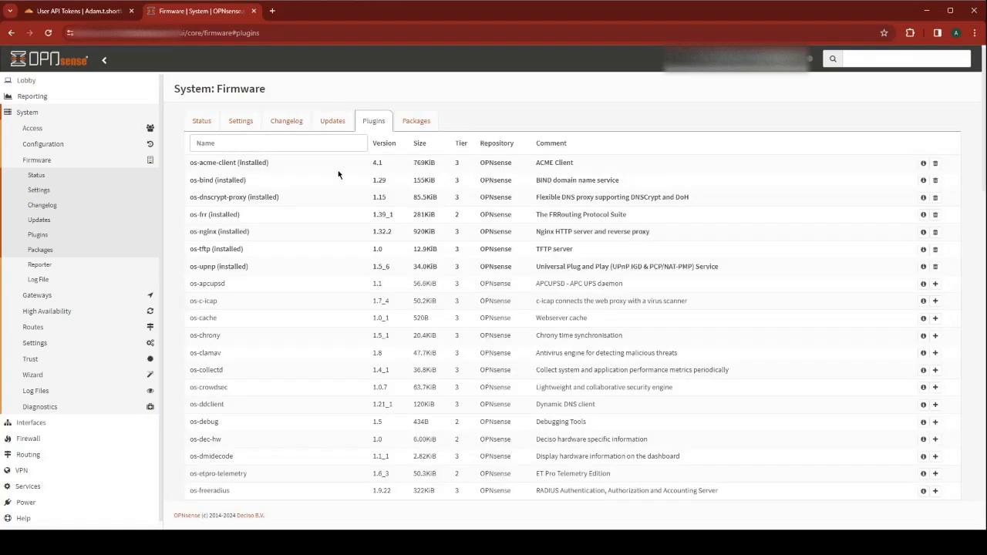
{"action": "mouse_move", "coordinate": [300, 387]}
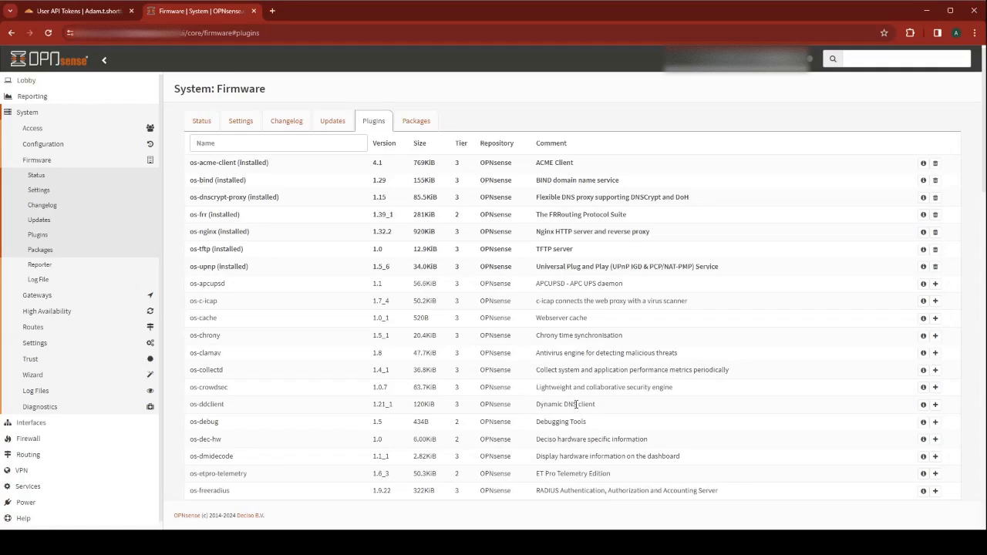
{"action": "mouse_move", "coordinate": [933, 417]}
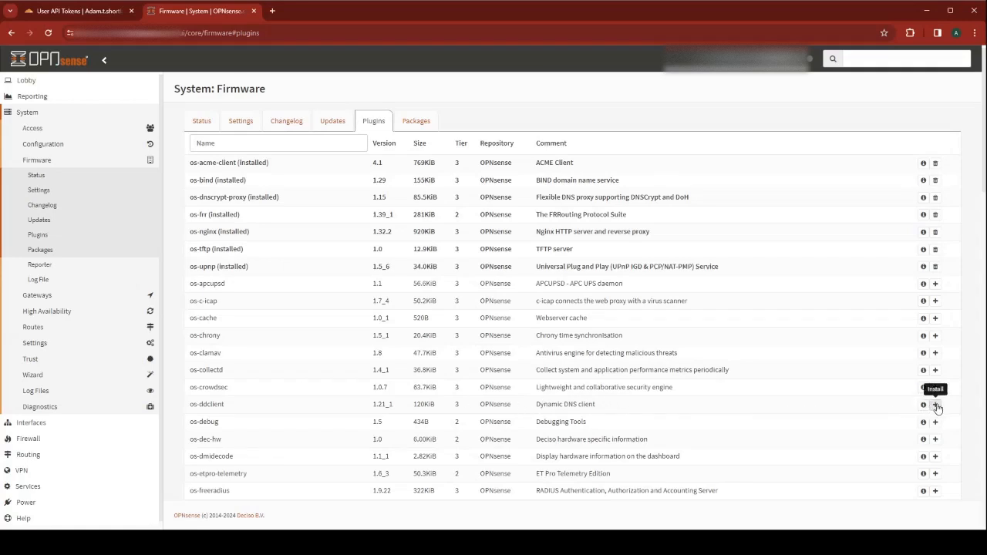
- Launch installation of the os-ddclient plugin from its Plugins row
{"action": "left_click", "coordinate": [935, 407]}
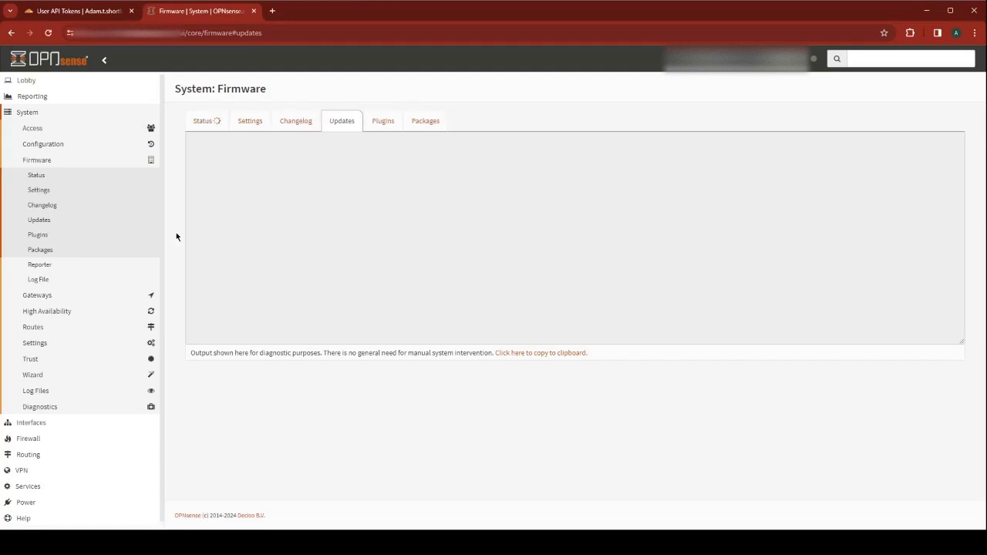
{"action": "mouse_move", "coordinate": [28, 486]}
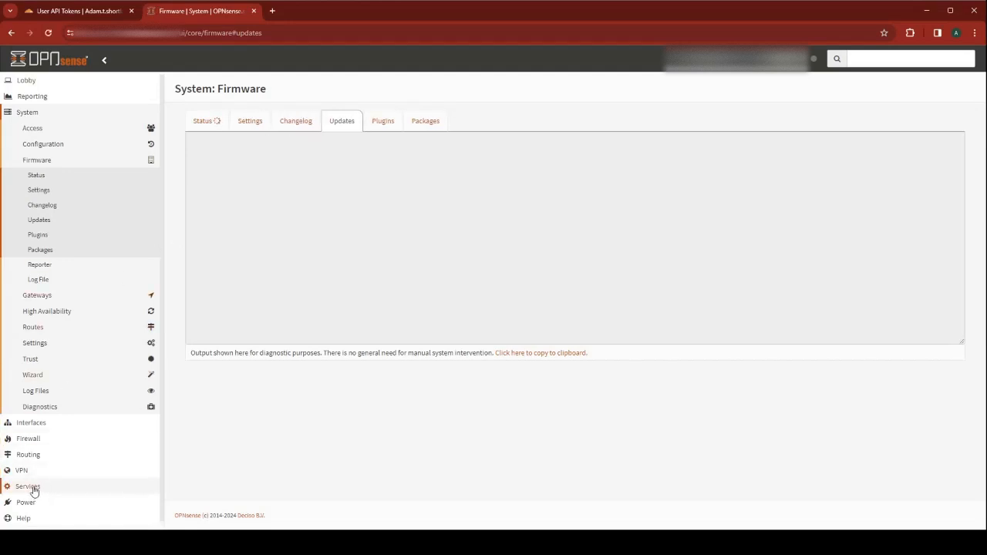
- Navigate to Services > Dynamic DNS > Settings to view the configured accounts
{"action": "left_click", "coordinate": [27, 486]}
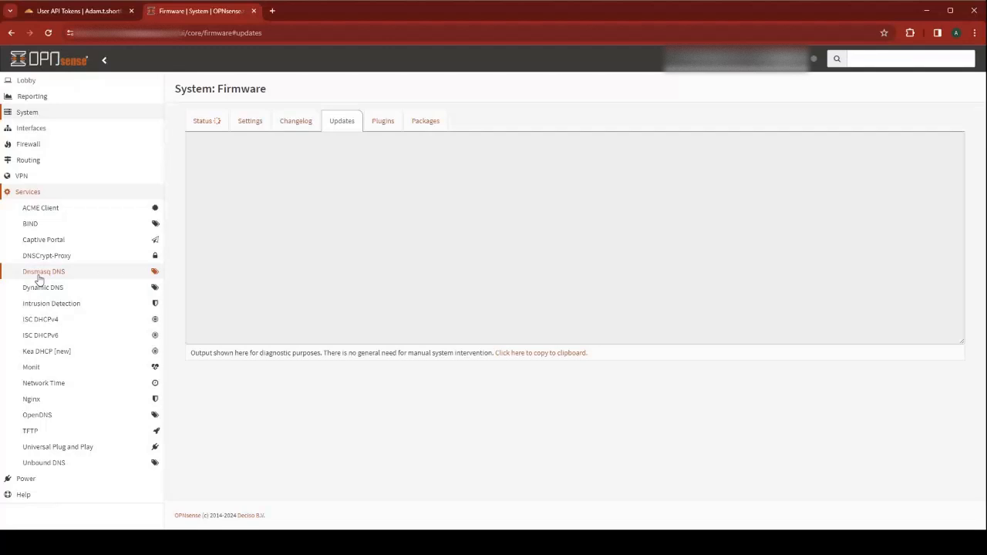
{"action": "left_click", "coordinate": [42, 287]}
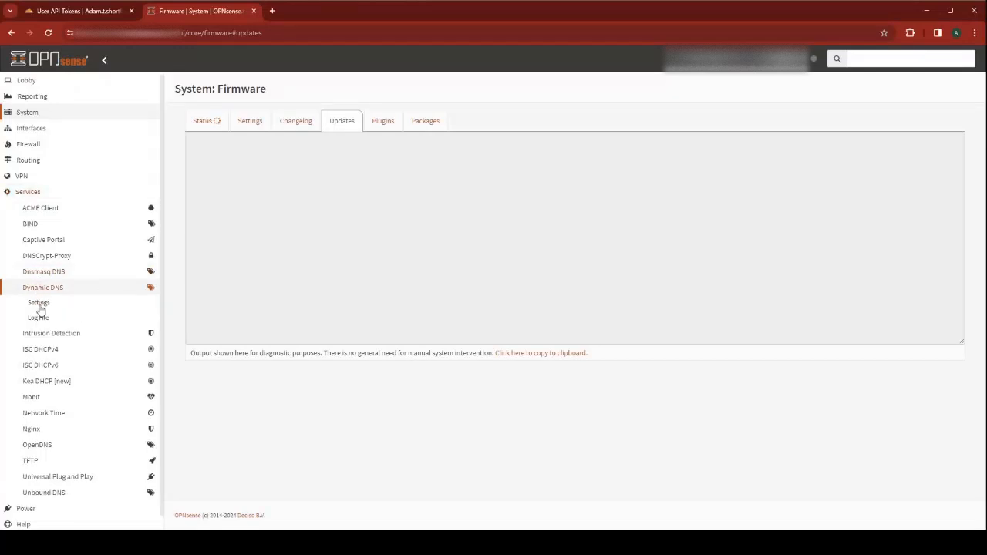
{"action": "left_click", "coordinate": [38, 302]}
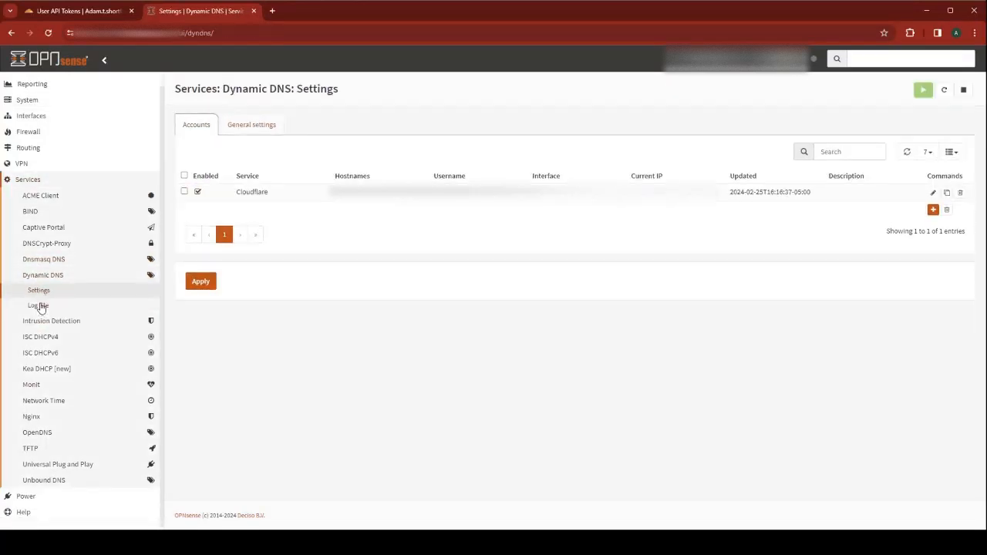
{"action": "mouse_move", "coordinate": [934, 209]}
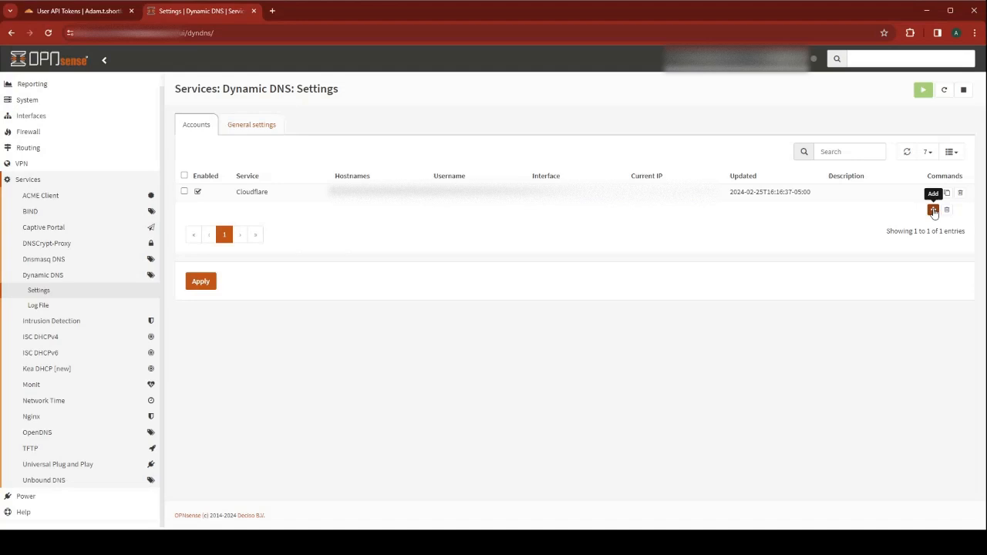
- Add a new Dynamic DNS account with the AdamDoesTechStuff.com description
{"action": "left_click", "coordinate": [933, 210]}
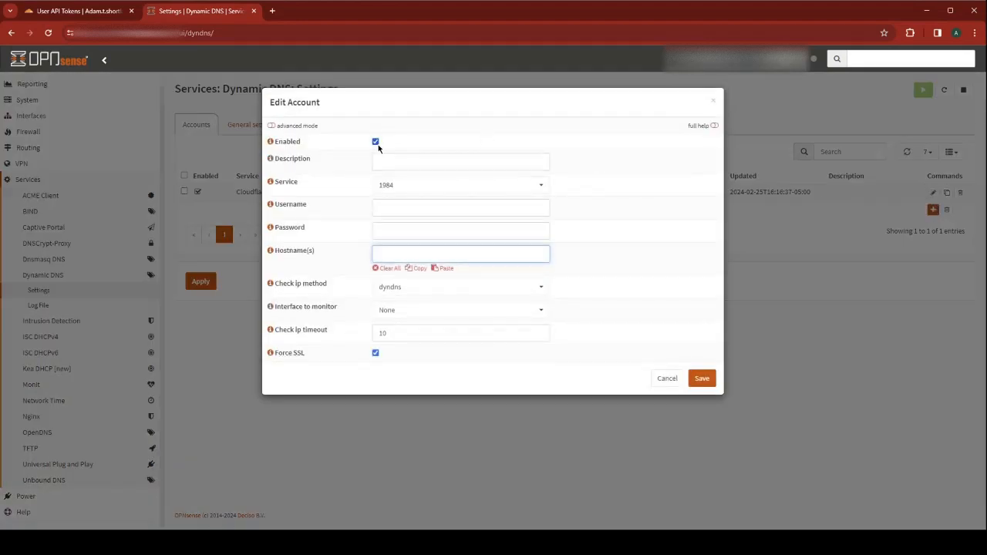
{"action": "left_click", "coordinate": [460, 161]}
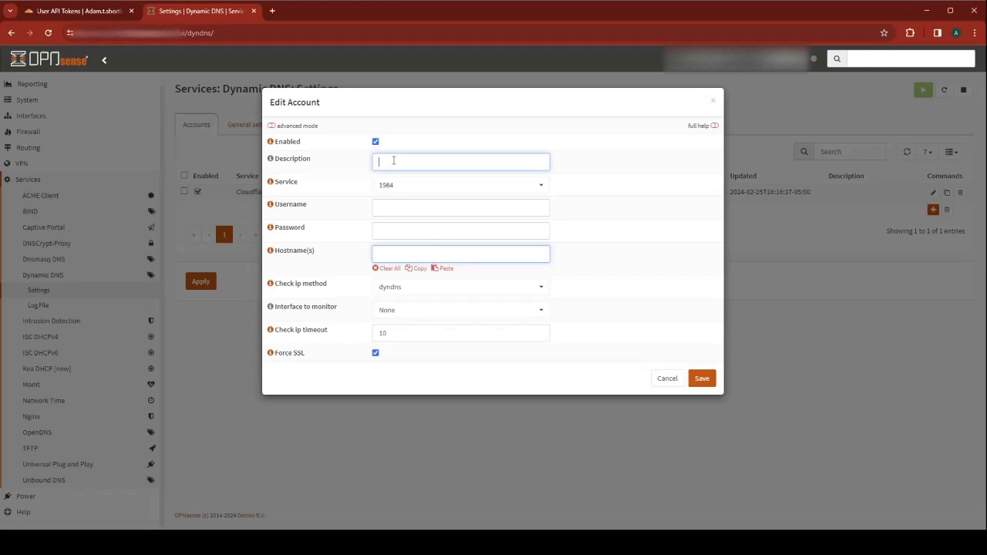
{"action": "type", "text": "a"}
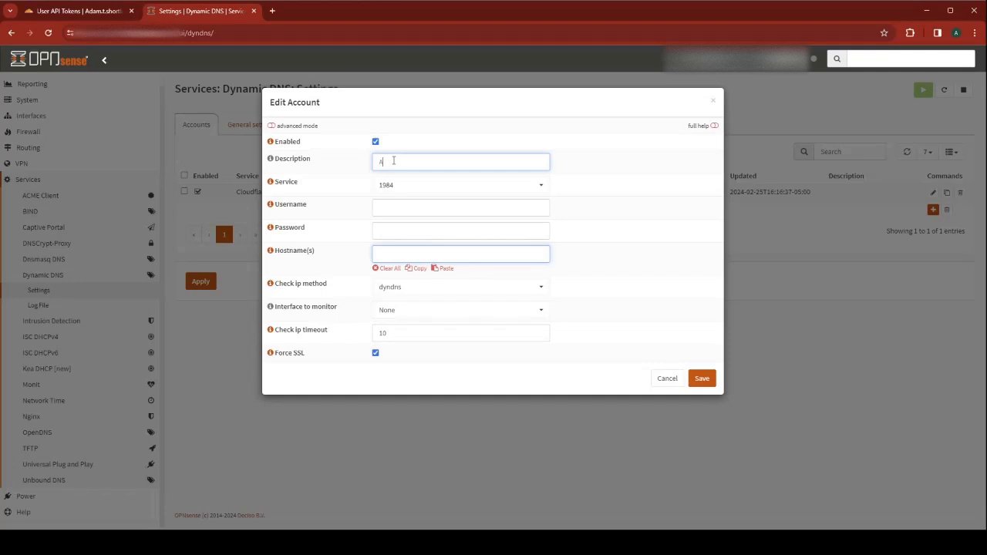
{"action": "type", "text": "AdamDoesTech"}
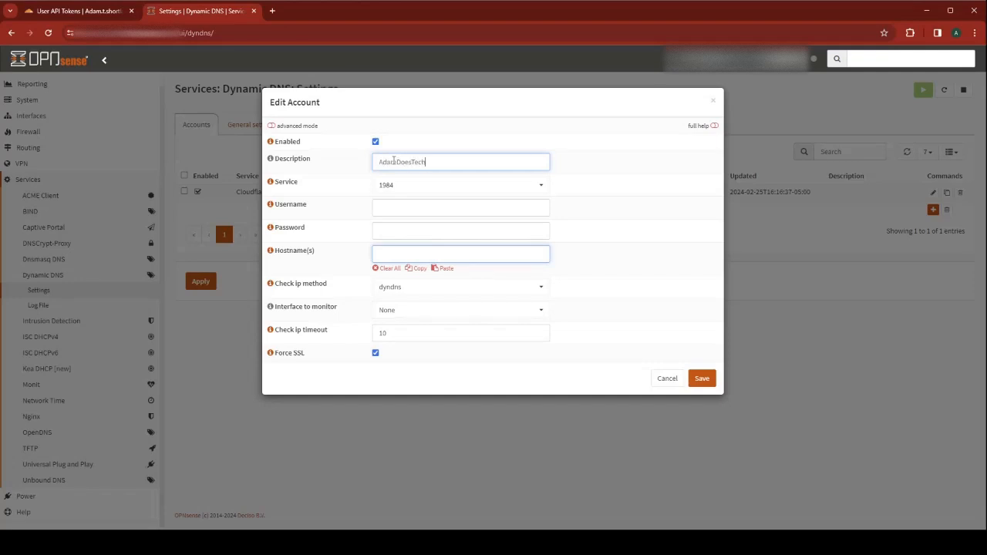
{"action": "type", "text": "Stuff.com"}
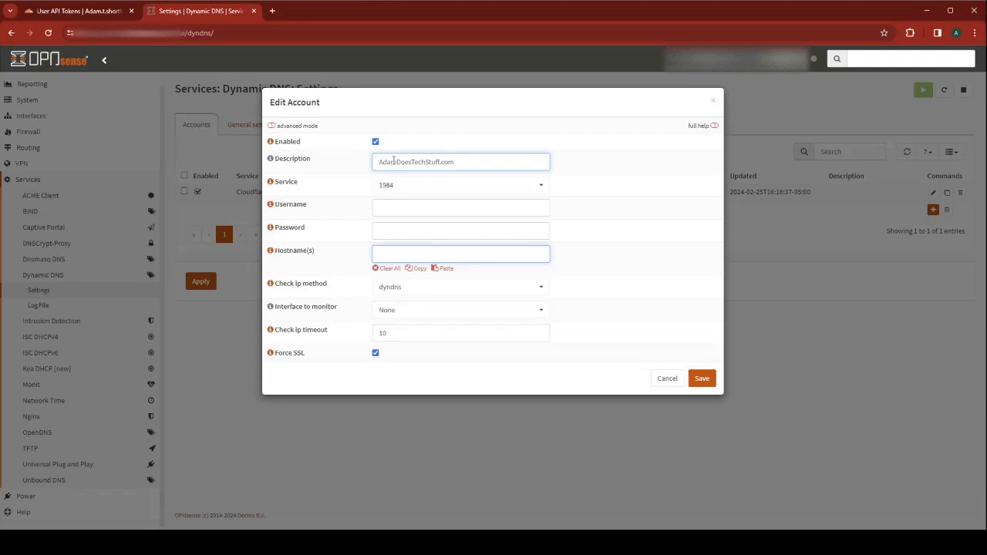
- Choose Cloudflare as the service, enter username 'token', and begin entering the password
{"action": "left_click", "coordinate": [460, 184]}
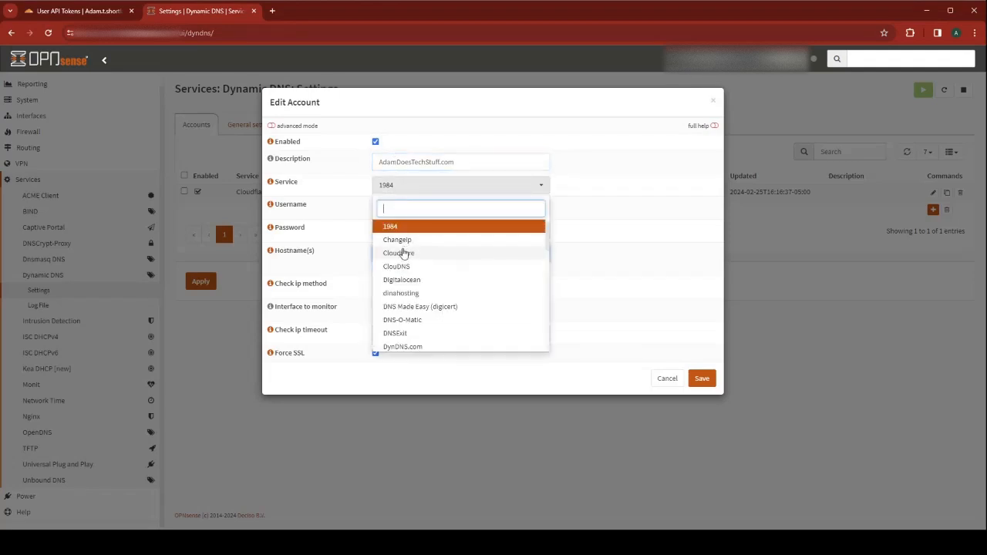
{"action": "left_click", "coordinate": [397, 254]}
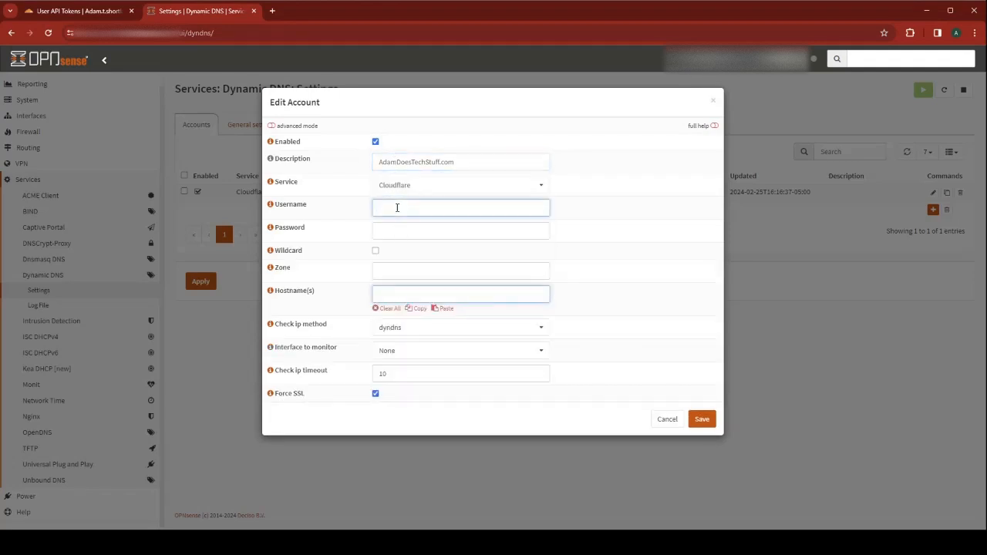
{"action": "type", "text": "token"}
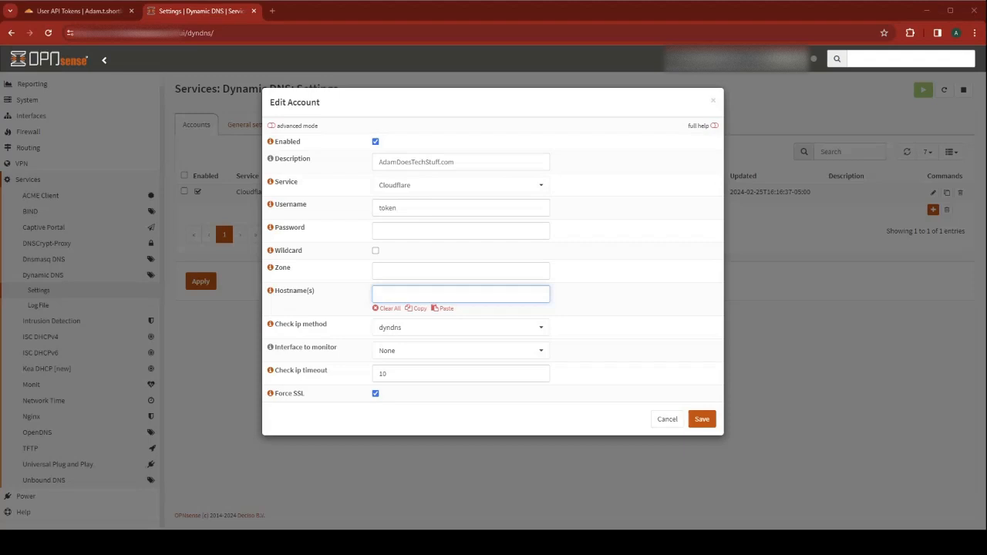
{"action": "left_click", "coordinate": [460, 231]}
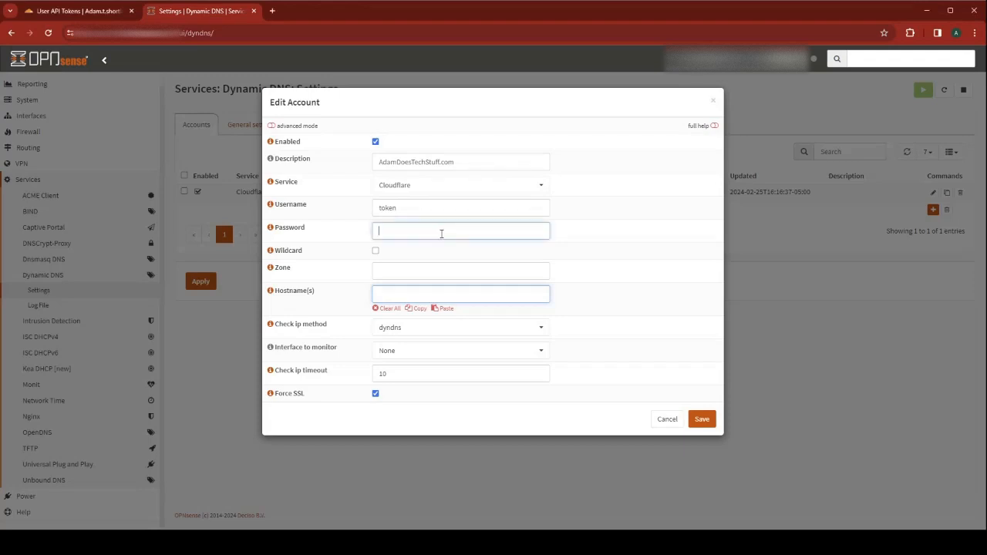
{"action": "mouse_move", "coordinate": [467, 364]}
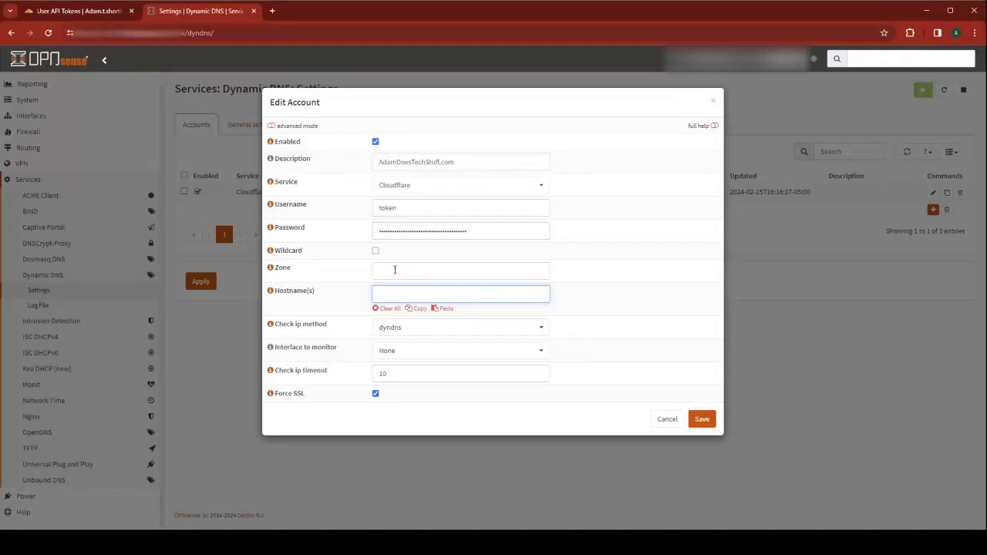
- Enter adamdoestechstuff.com as the account's zone and hostname
{"action": "left_click", "coordinate": [461, 270]}
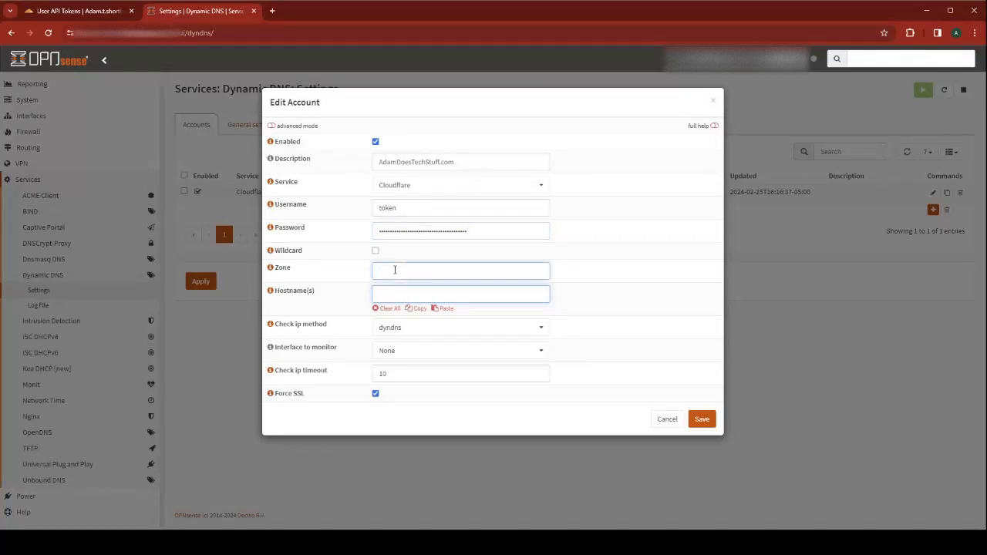
{"action": "type", "text": "adam"}
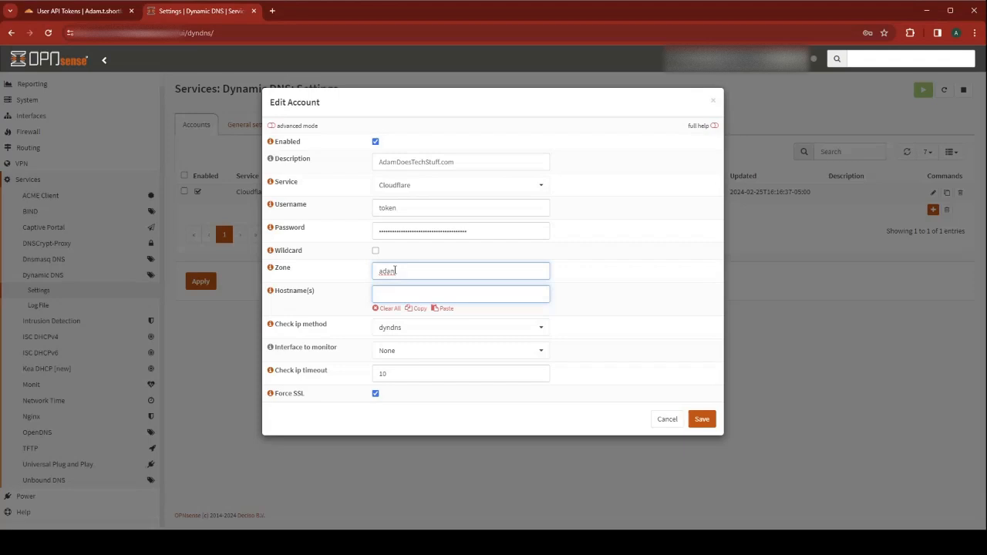
{"action": "type", "text": "doestechstuff.com"}
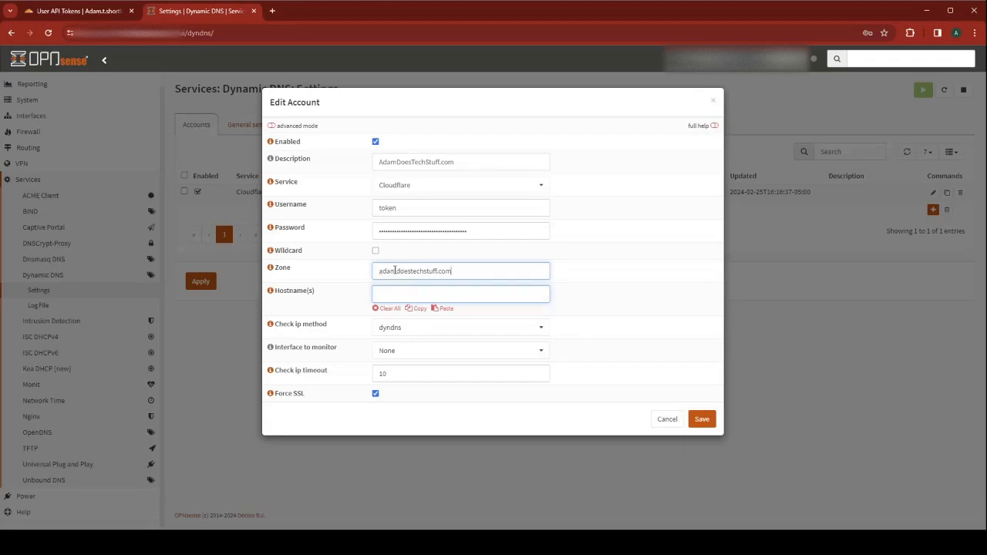
{"action": "type", "text": "adam"}
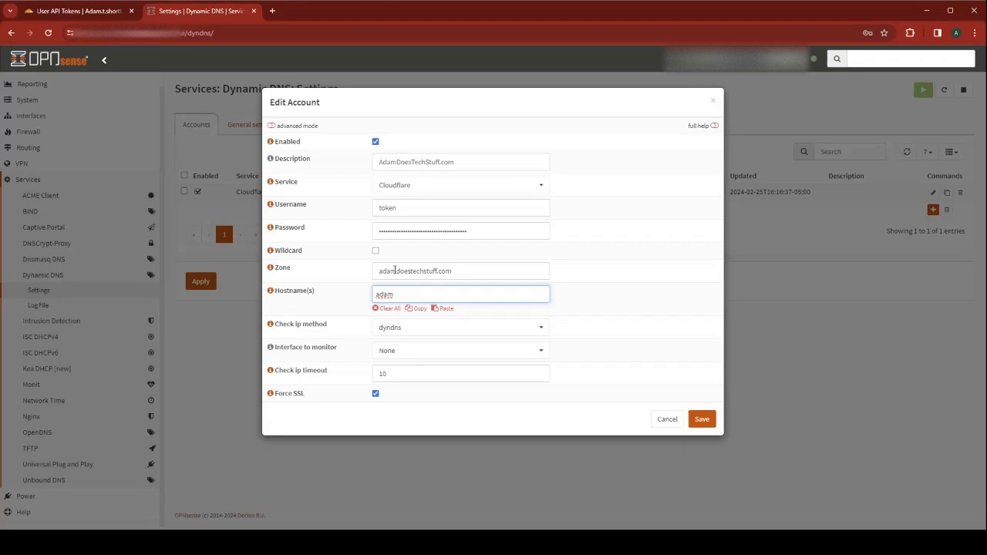
{"action": "type", "text": "does"}
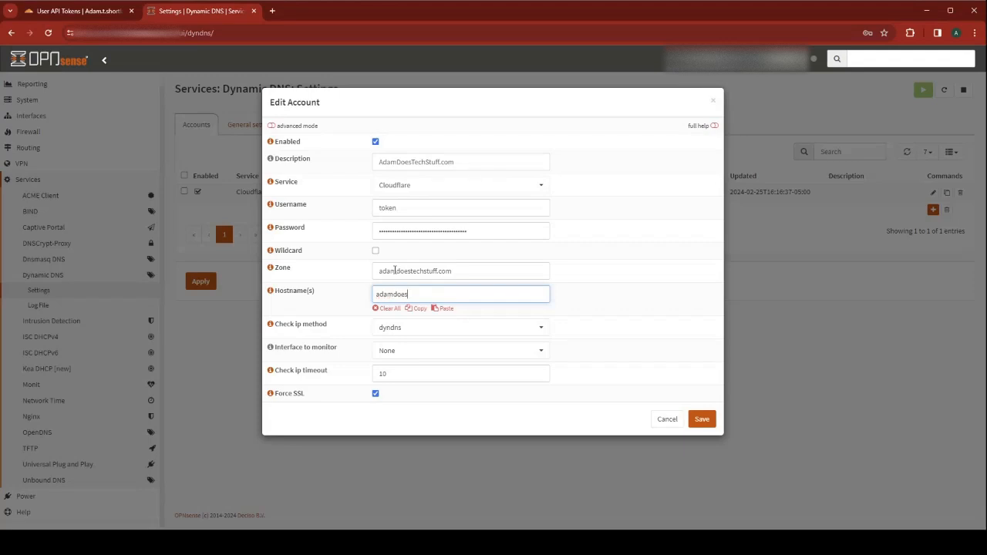
{"action": "type", "text": "techstuff.com"}
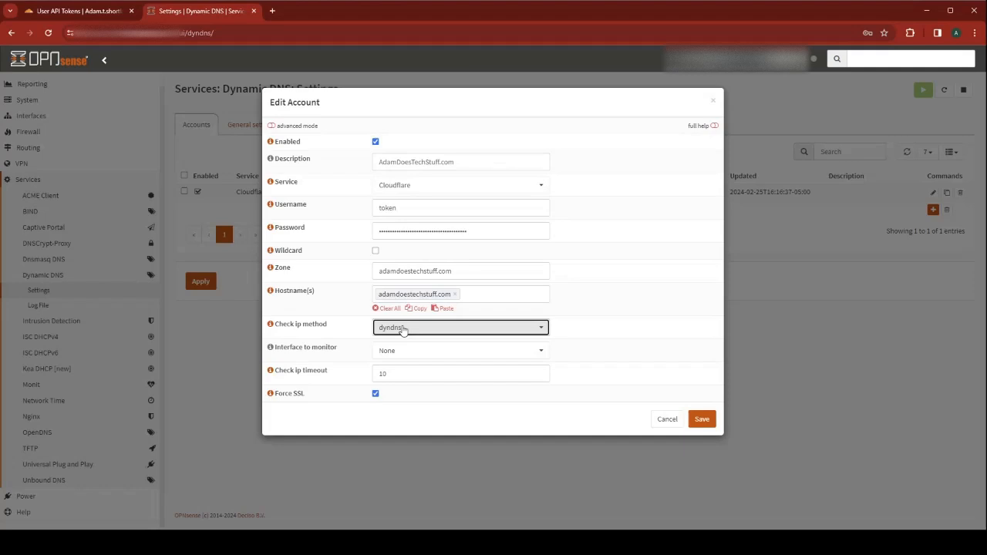
- Set the IP check method to interface, monitoring WAN, and save the account
{"action": "left_click", "coordinate": [461, 327]}
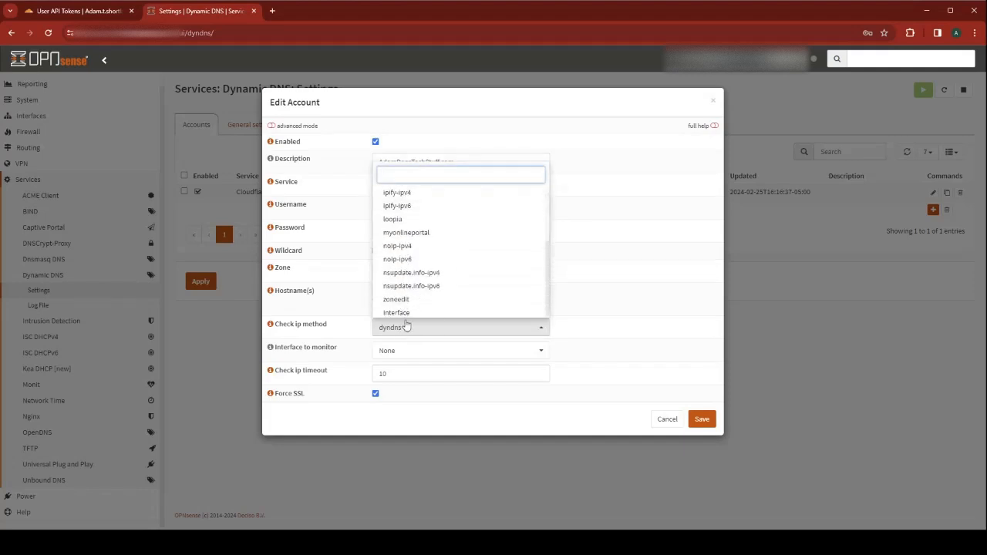
{"action": "left_click", "coordinate": [397, 312]}
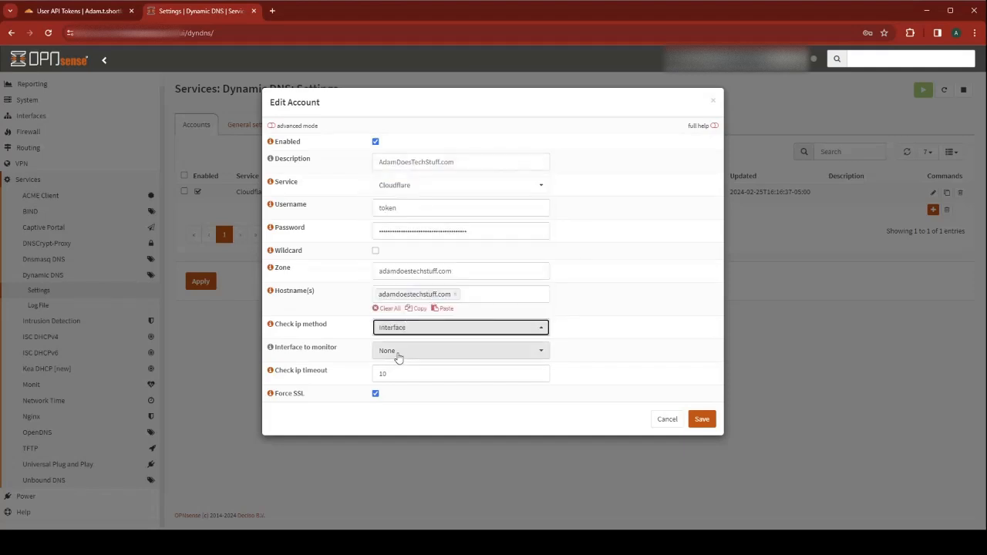
{"action": "left_click", "coordinate": [461, 351]}
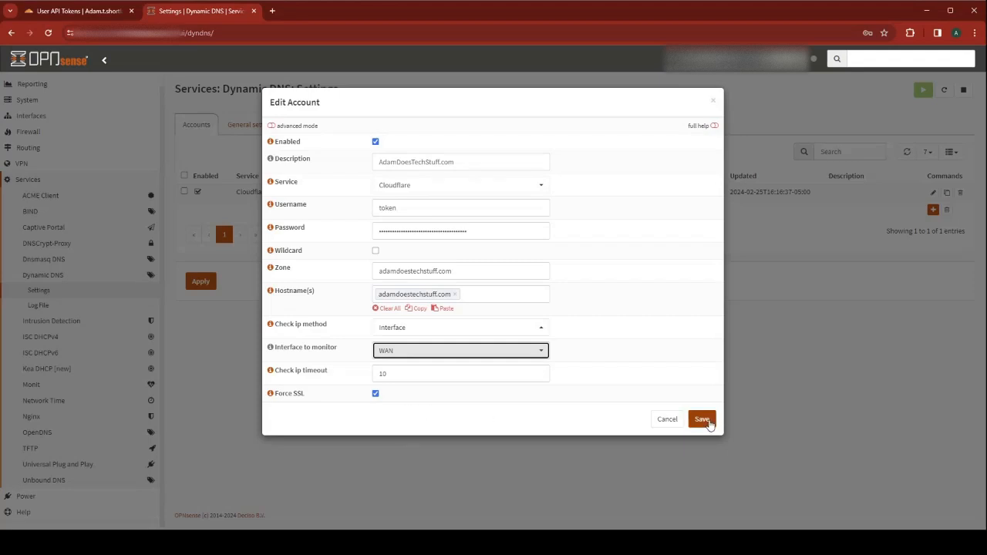
{"action": "left_click", "coordinate": [701, 419]}
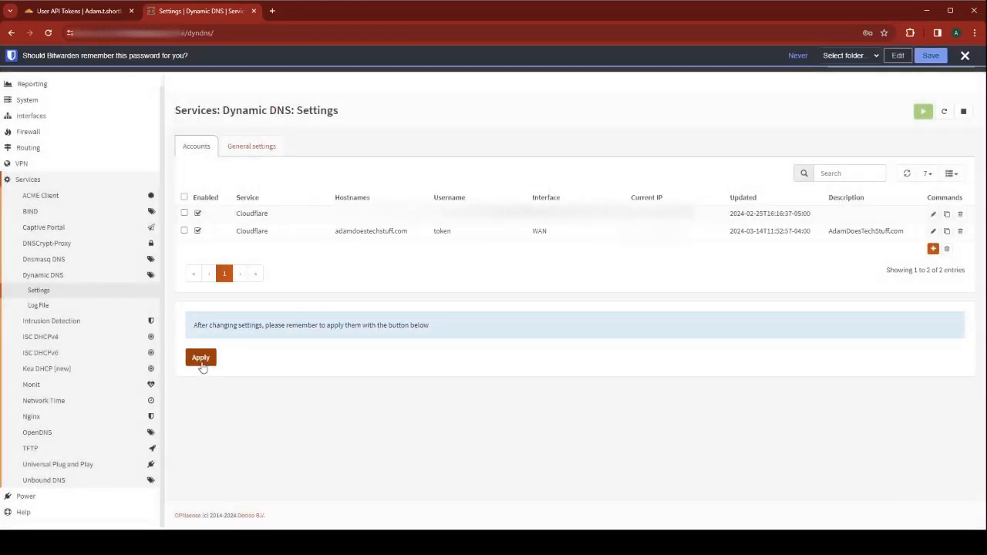
- Apply the Dynamic DNS settings and confirm the SUCCESS update in the log file
{"action": "left_click", "coordinate": [201, 357]}
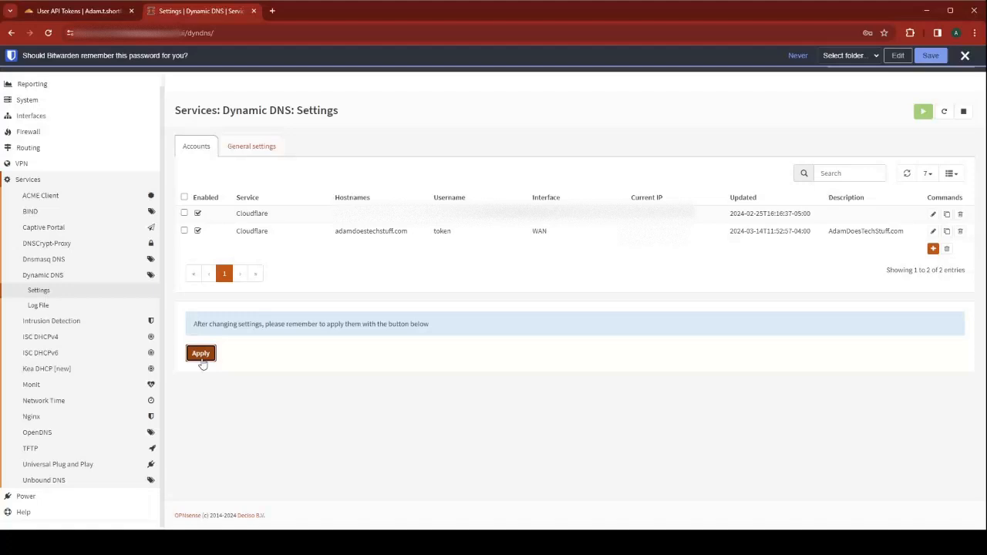
{"action": "left_click", "coordinate": [200, 354]}
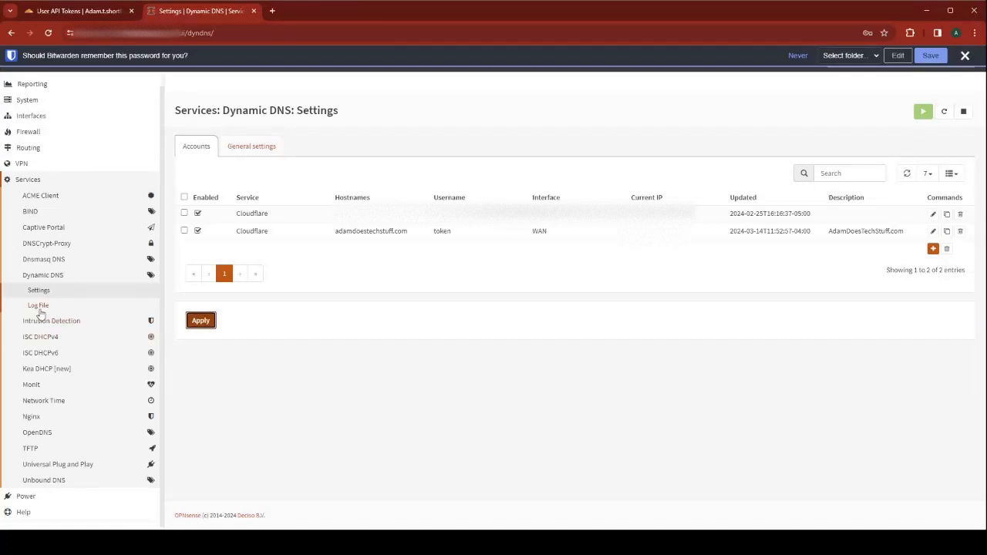
{"action": "left_click", "coordinate": [38, 305]}
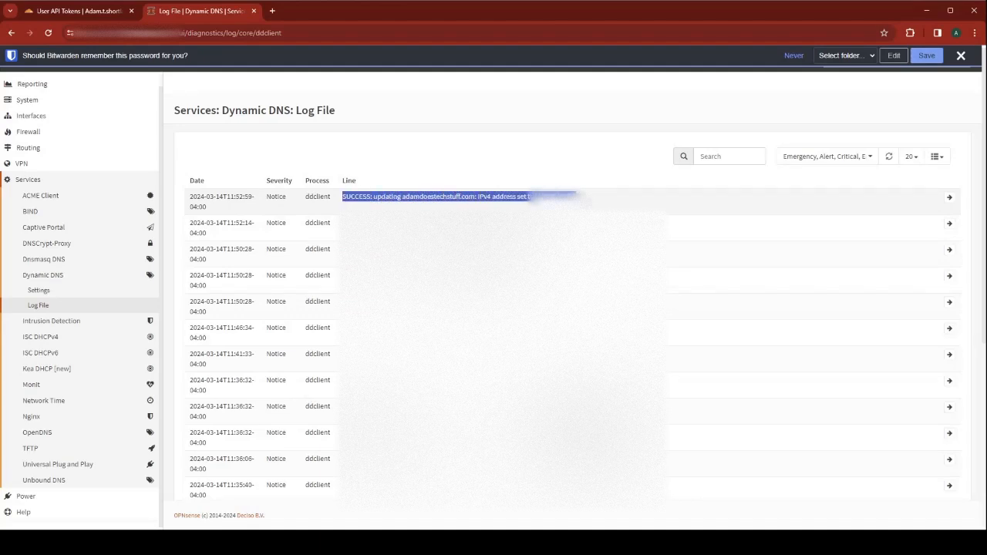
{"action": "left_click", "coordinate": [69, 11]}
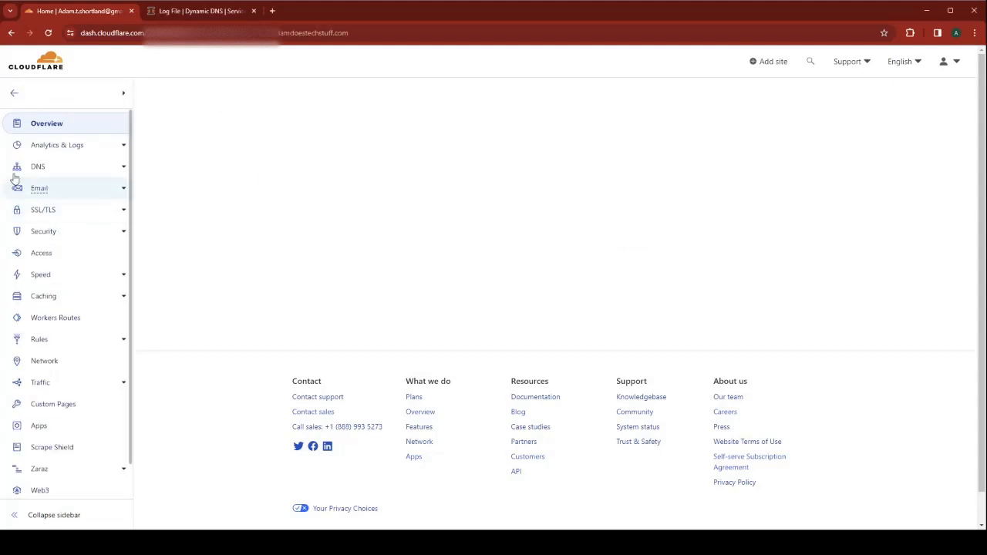
- Open DNS > Records for adamdoestechstuff.com in Cloudflare
{"action": "left_click", "coordinate": [37, 167]}
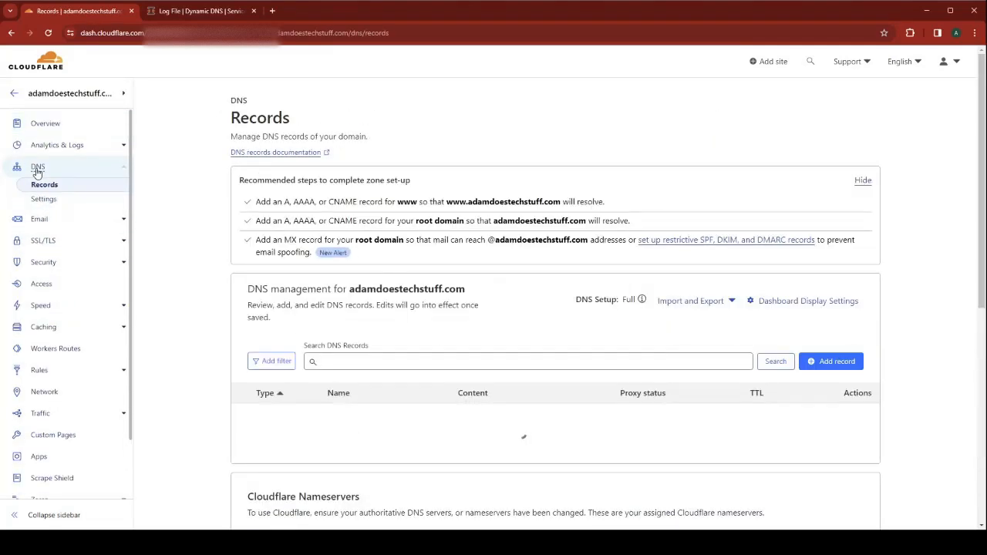